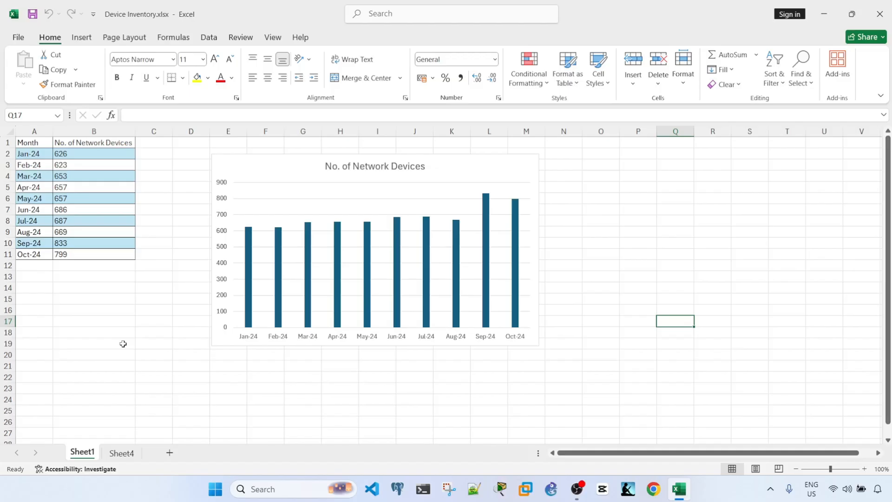
mouse_move(517, 269)
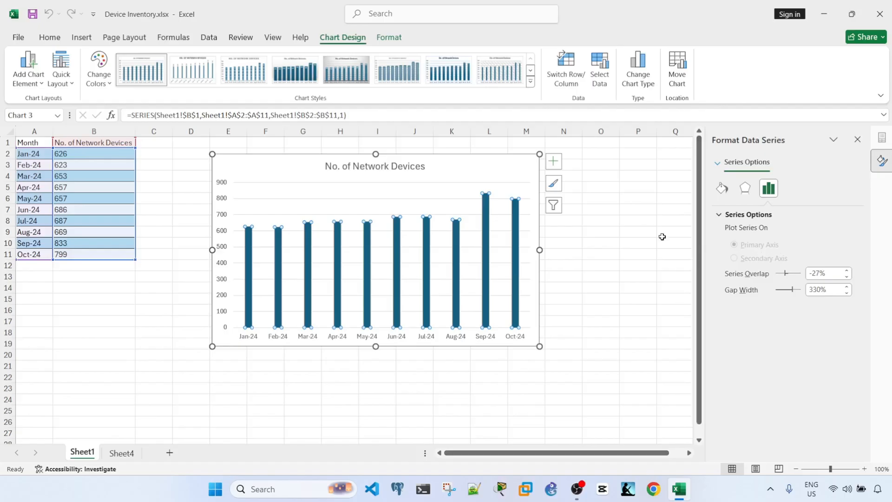
mouse_move(780, 308)
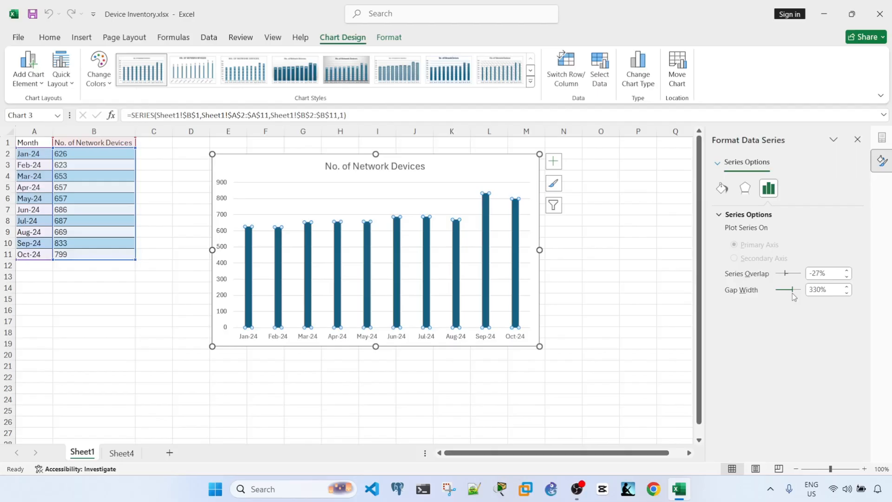
- Lower the Network Devices chart's Gap Width with the slider so columns widen
left_click_drag(799, 290, 789, 290)
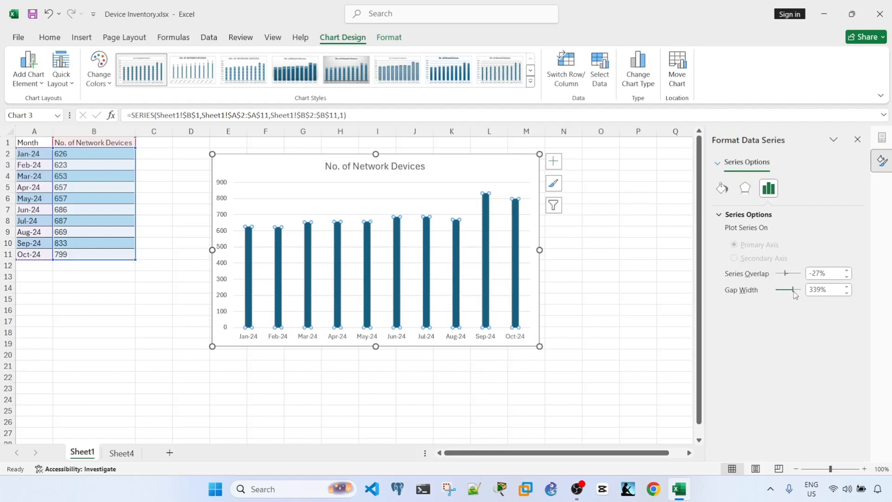
left_click_drag(793, 290, 783, 289)
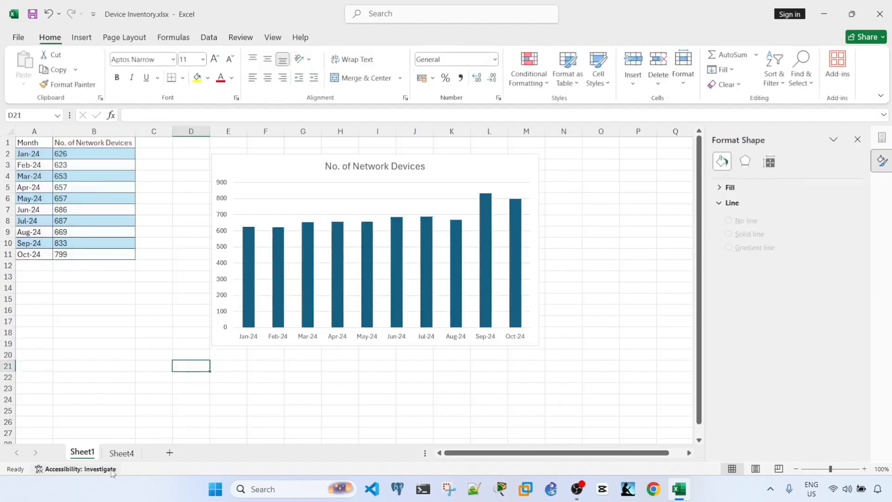
- Go to Sheet4 with the network devices pivot table and pivot chart
left_click(121, 452)
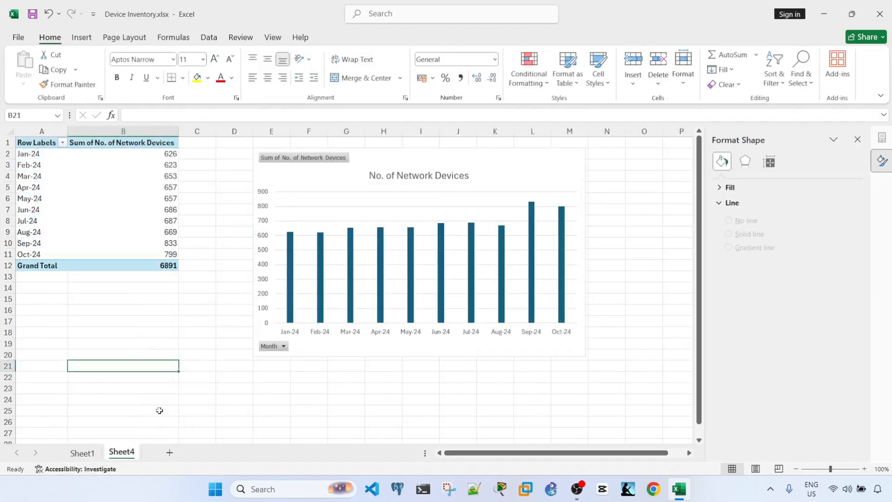
mouse_move(144, 401)
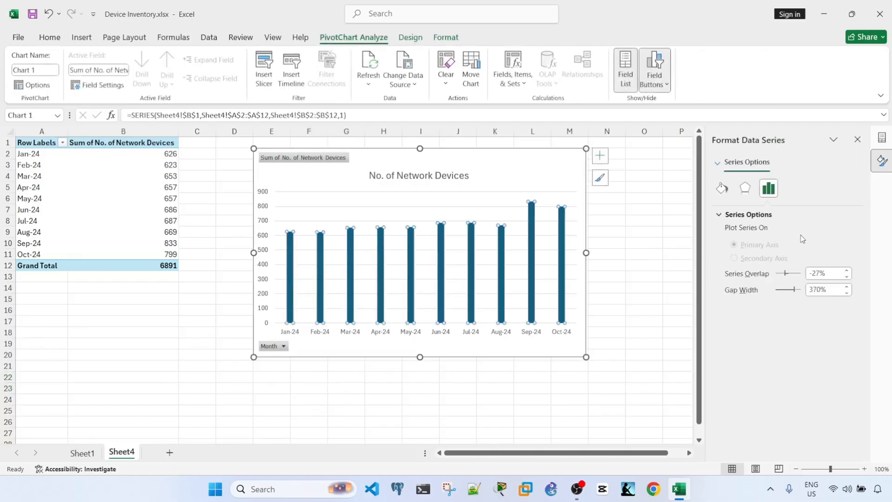
mouse_move(801, 303)
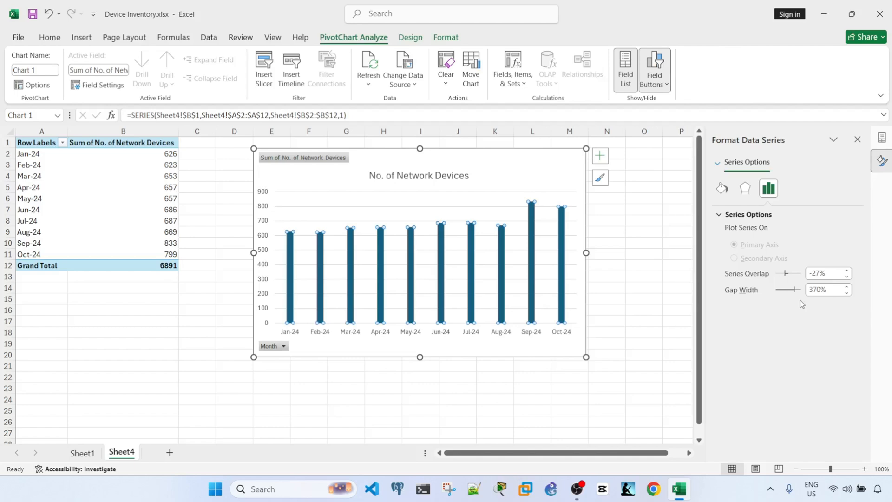
mouse_move(796, 293)
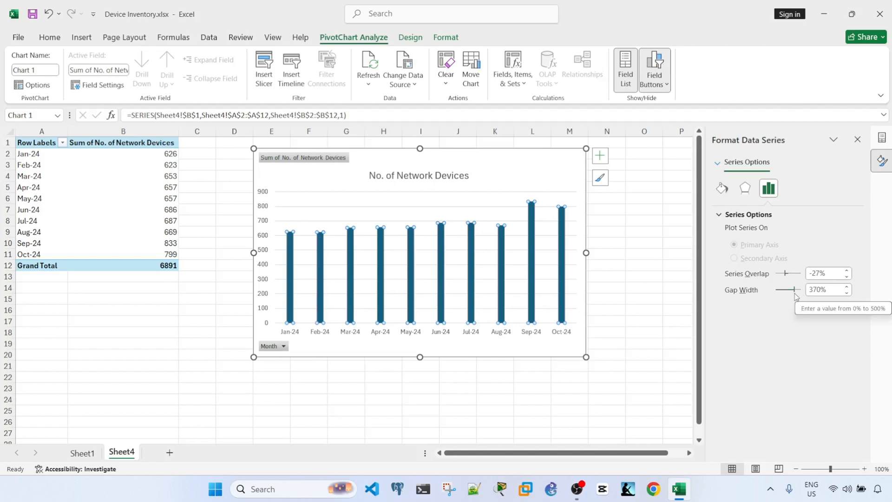
- Reduce the pivot chart's Gap Width to 141% so the monthly columns widen
left_click_drag(788, 289, 798, 289)
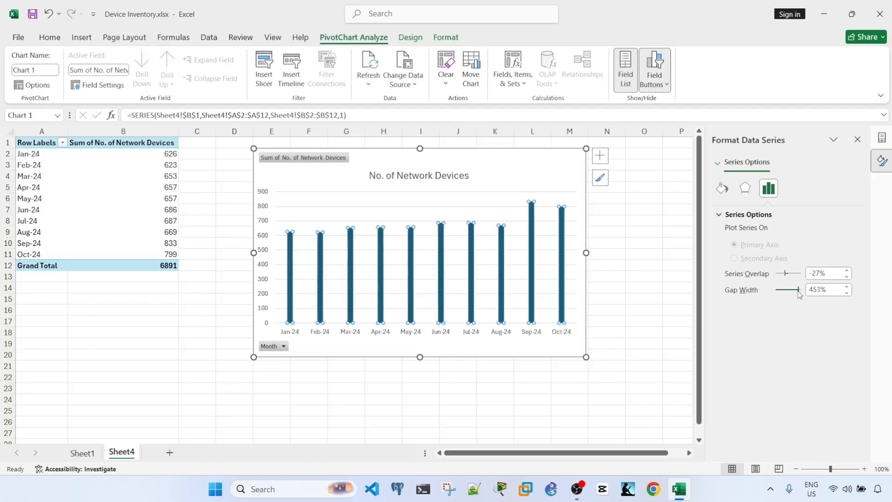
left_click_drag(799, 290, 787, 289)
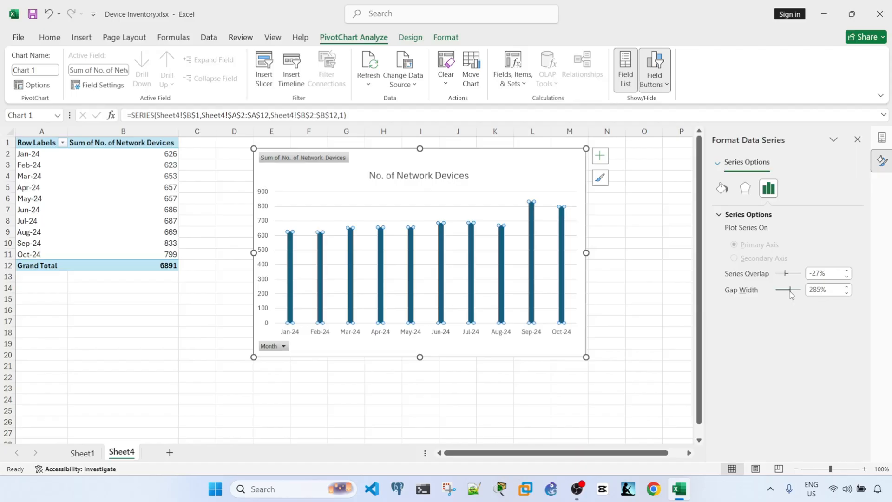
left_click(847, 292)
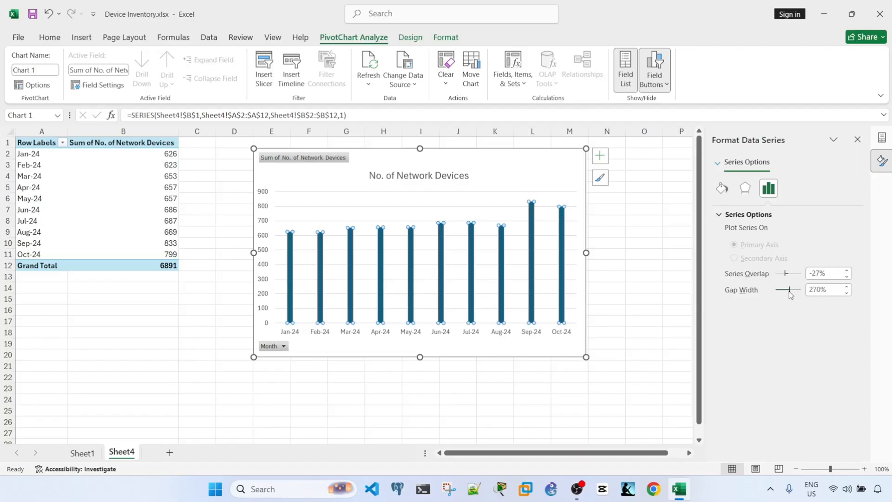
left_click_drag(788, 289, 786, 289)
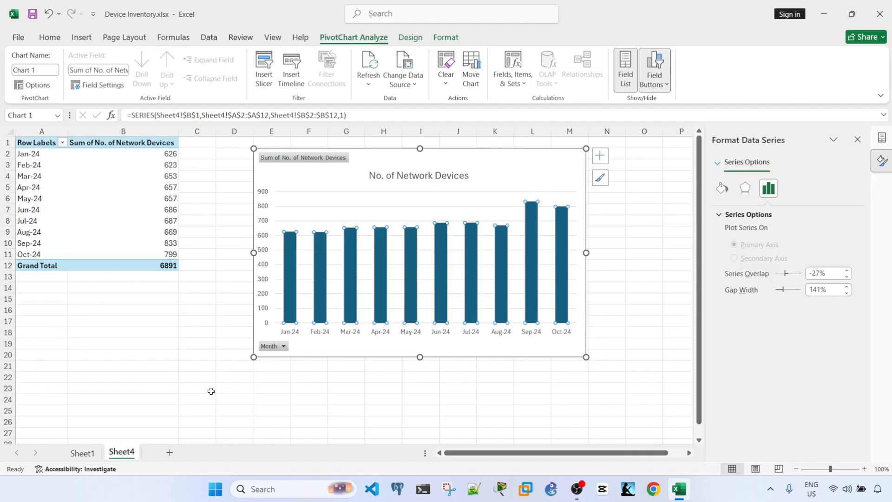
mouse_move(207, 413)
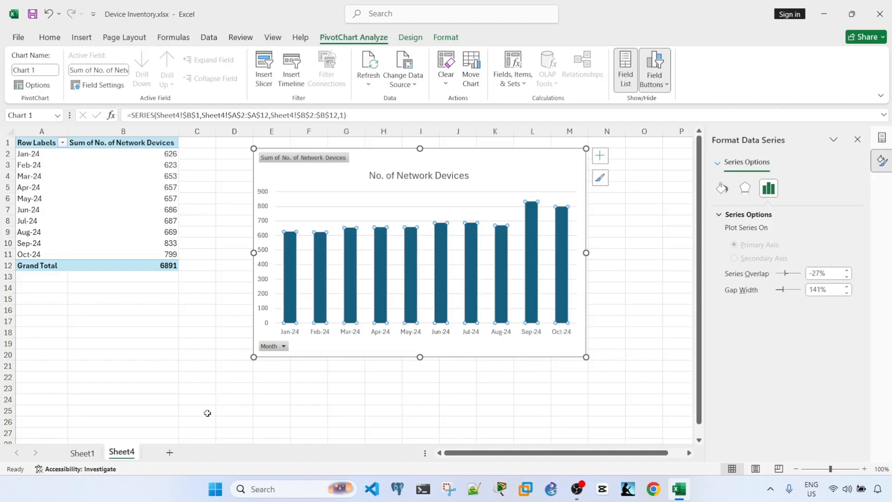